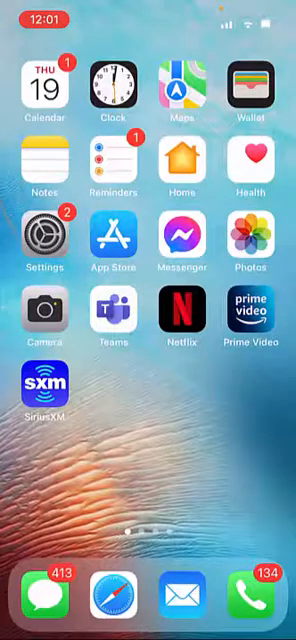
Launch Microsoft Teams from the Home Screen to the joined teams list.
{"action": "left_click", "coordinate": [112, 320]}
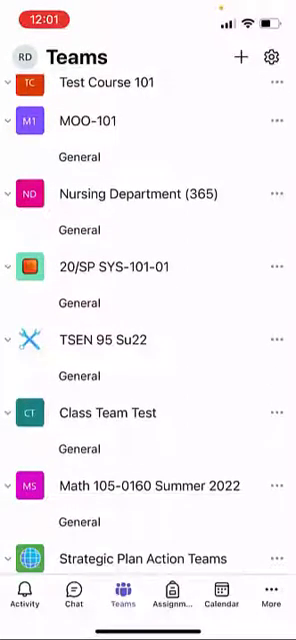
Scroll the teams list to reach Math 105-0160 Summer 2022 and its General channel.
{"action": "scroll", "scroll_direction": "down", "scroll_amount": 3}
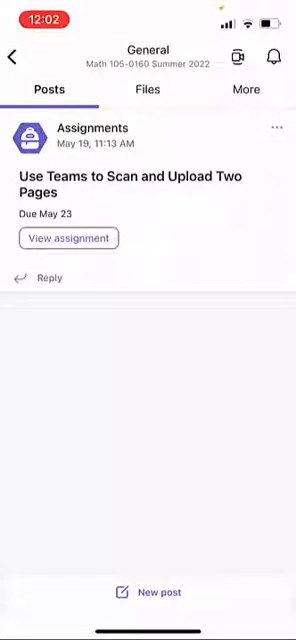
{"action": "left_click", "coordinate": [270, 56]}
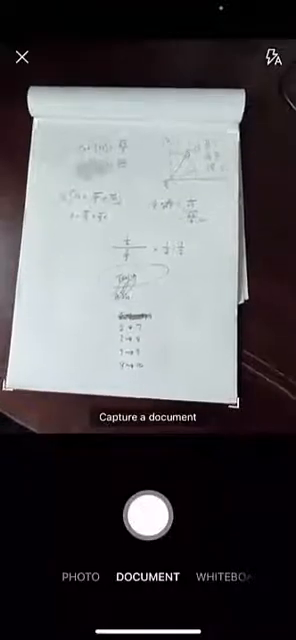
Capture the handwritten math pages in DOCUMENT mode and review the two scans.
{"action": "left_click", "coordinate": [148, 516]}
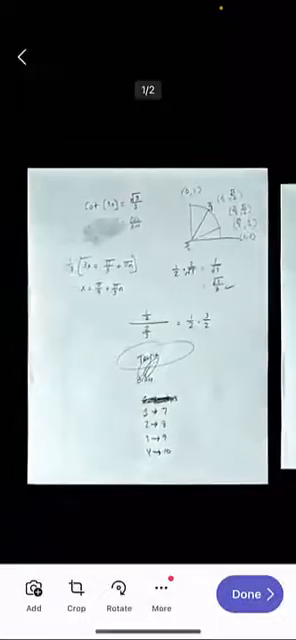
{"action": "scroll", "scroll_direction": "left", "scroll_amount": 3}
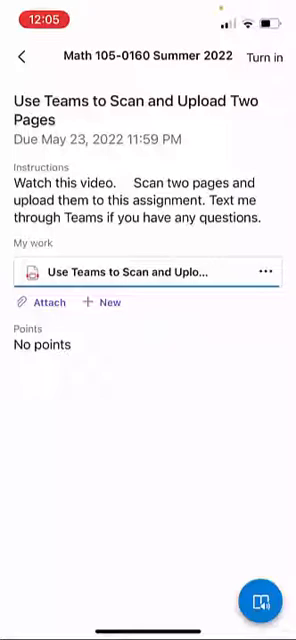
Turn in the Scan and Upload Two Pages assignment with the scan attached, then go back.
{"action": "left_click", "coordinate": [264, 56]}
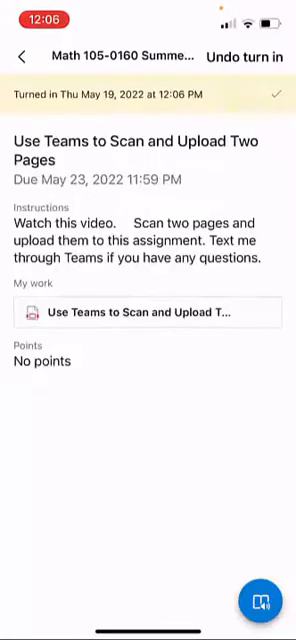
{"action": "left_click", "coordinate": [22, 52]}
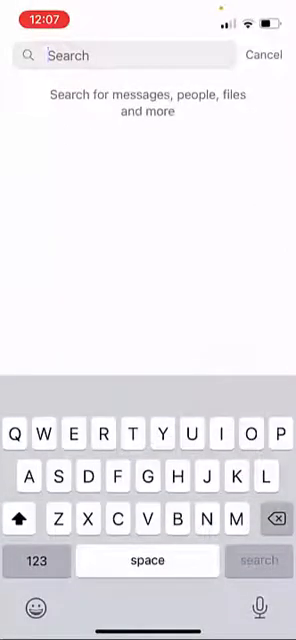
{"action": "type", "text": "Gra"}
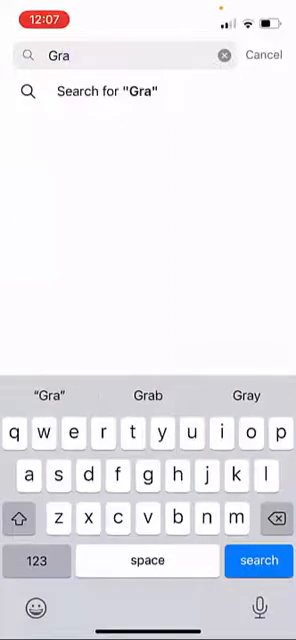
{"action": "type", "text": "h"}
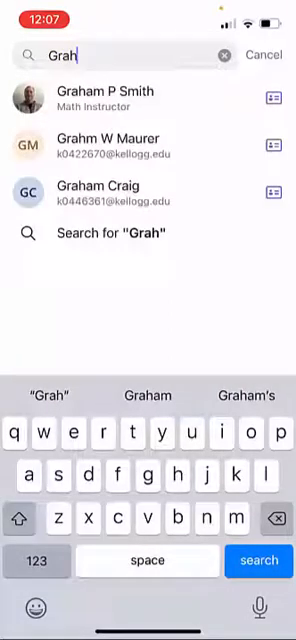